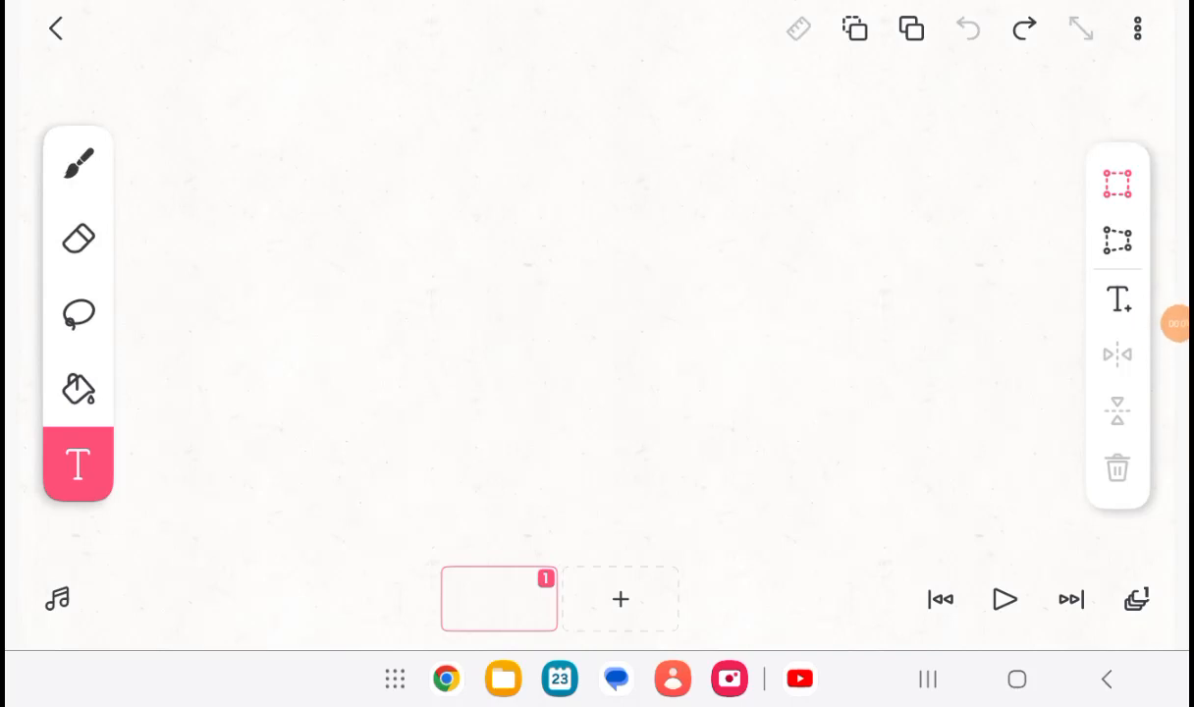
Choose the lasso selection tool from the left toolbar.
{"action": "left_click", "coordinate": [79, 314]}
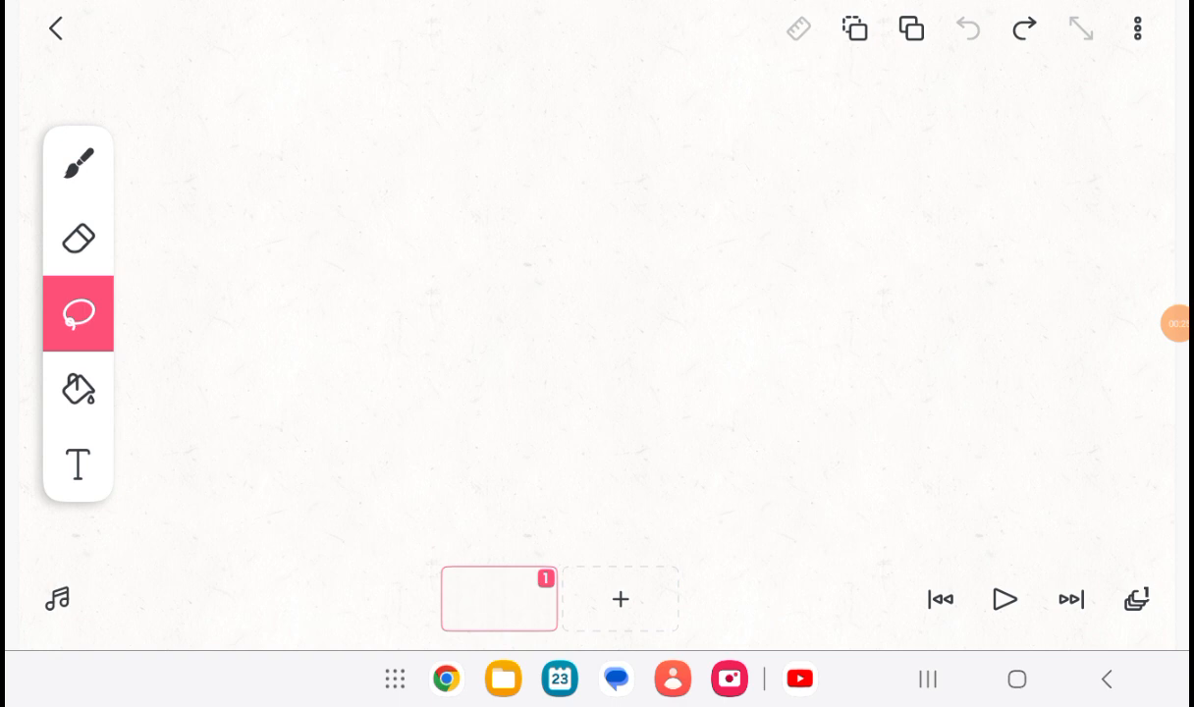
Outline a small rectangular lasso selection in the centre of the blank frame.
{"action": "left_click_drag", "start_coordinate": [829, 315], "coordinate": [893, 393]}
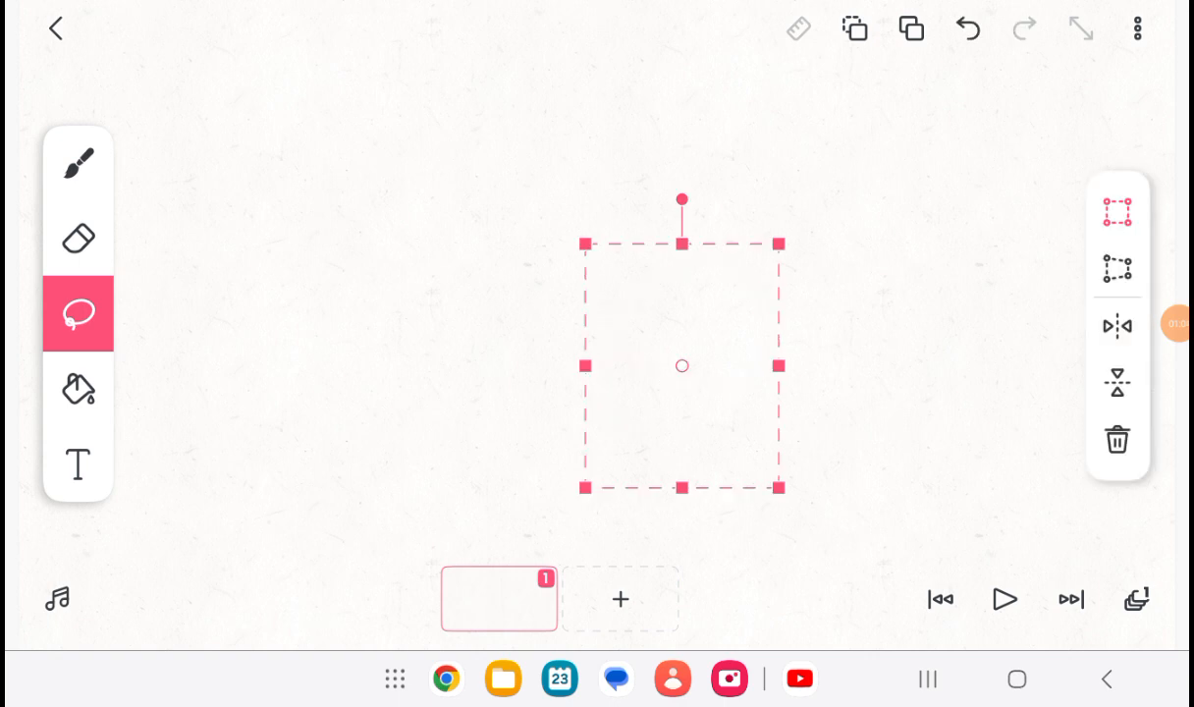
Nudge the selection up and right, add the top hat emoji there, and commit its placement.
{"action": "left_click_drag", "start_coordinate": [684, 365], "coordinate": [697, 364]}
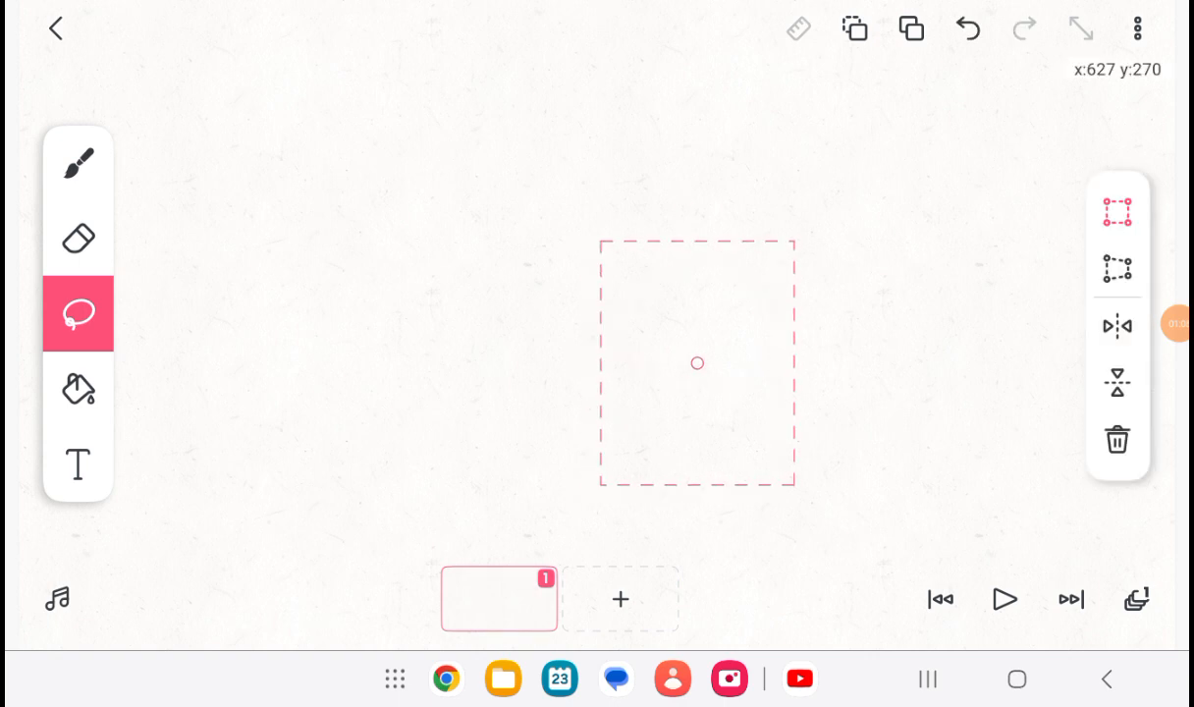
{"action": "left_click_drag", "start_coordinate": [697, 363], "coordinate": [725, 267]}
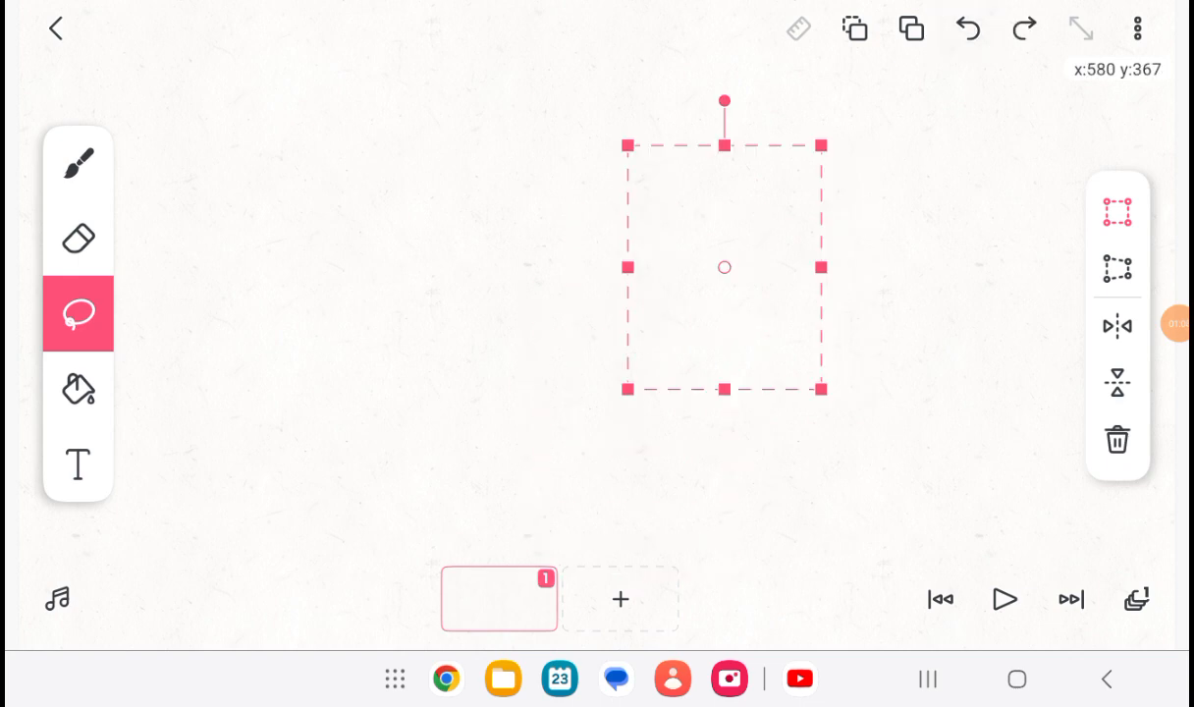
{"action": "left_click", "coordinate": [1115, 440]}
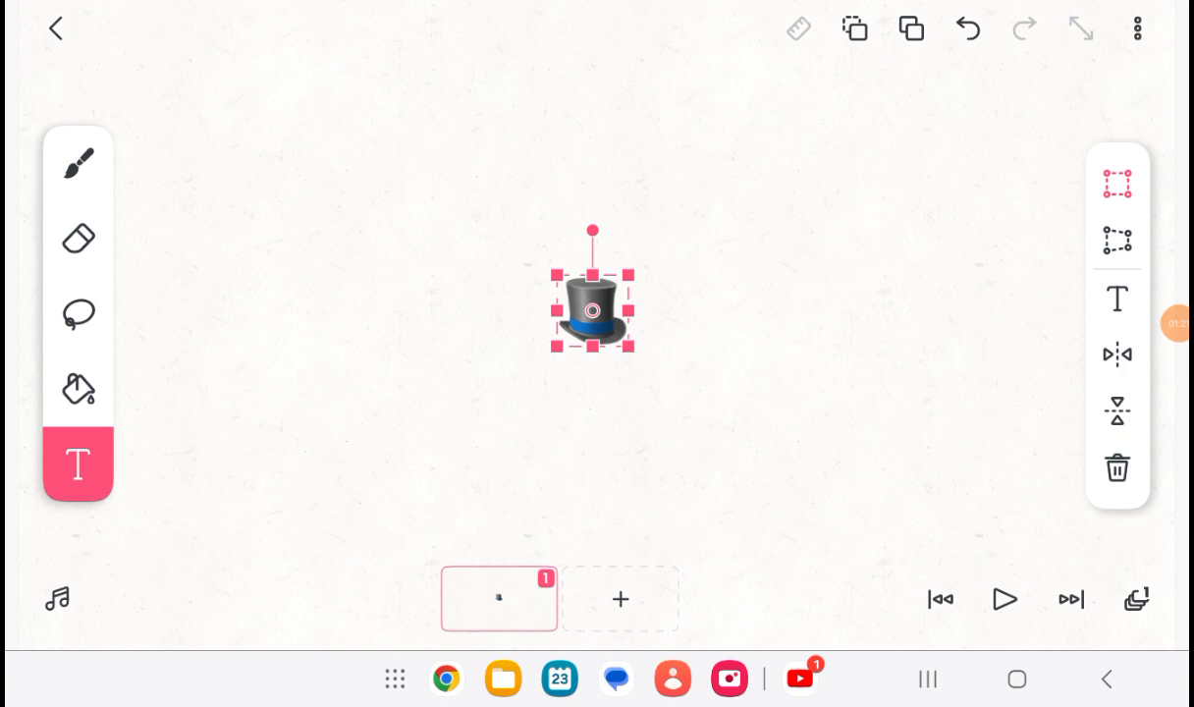
{"action": "left_click", "coordinate": [79, 315]}
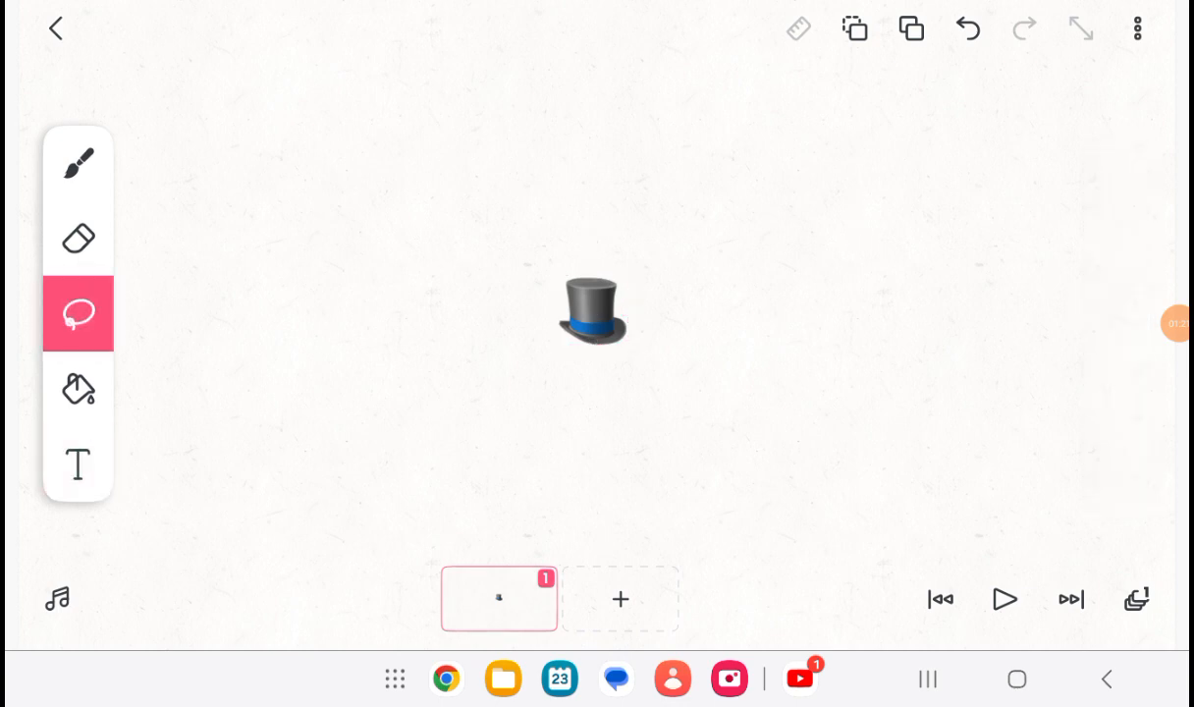